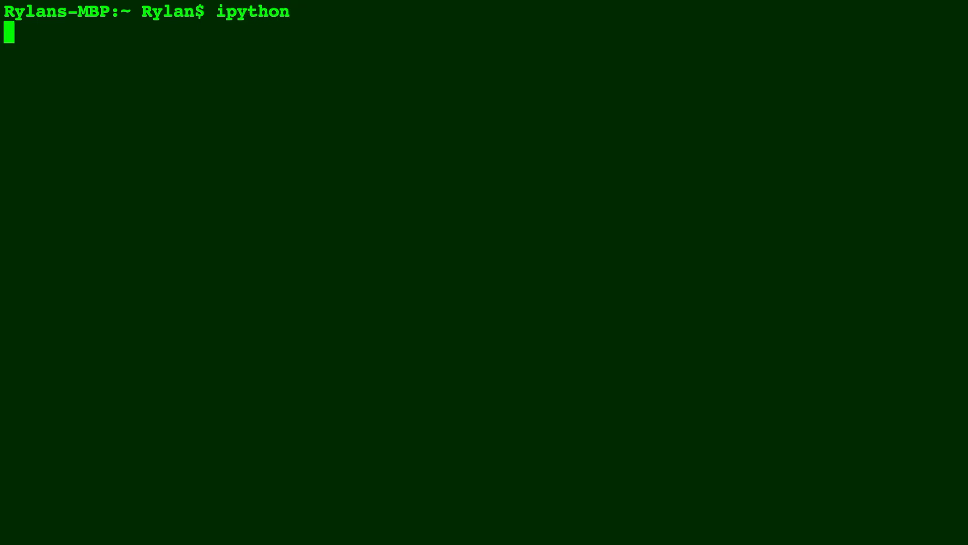
Step: Import NumPy under the alias np
text(imp)
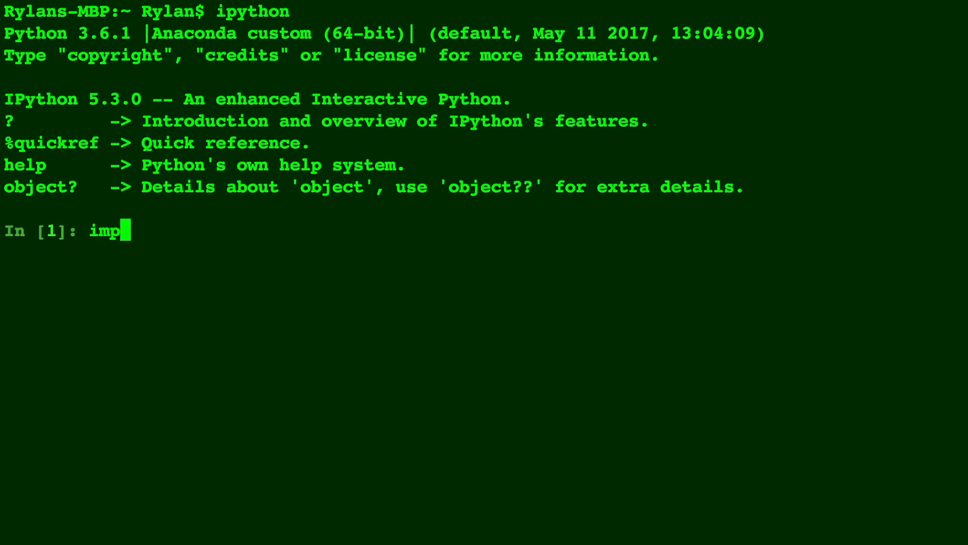
text(ort numpy as np)
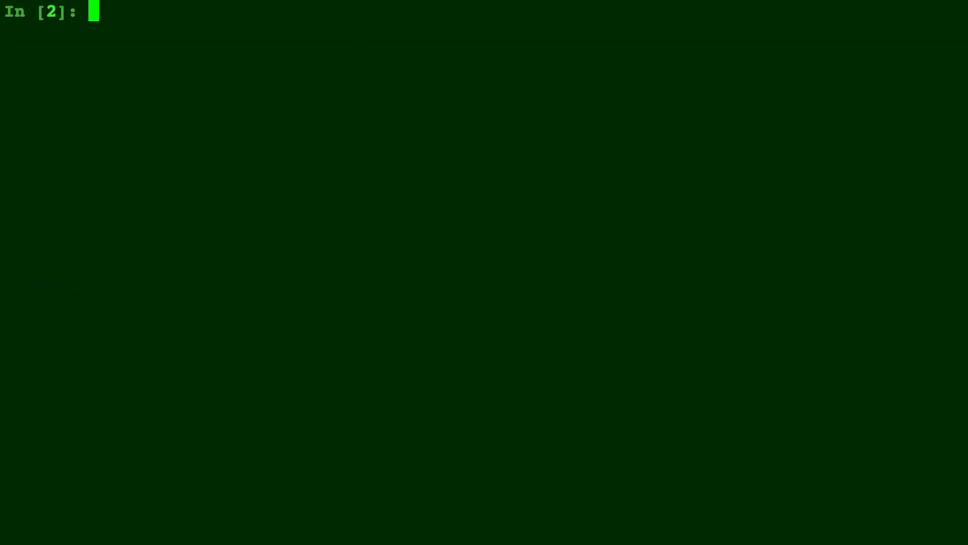
Step: Preview np.array([[1,1,4],[1,-2,-1],[1,2,0]]) at the prompt
text(np.ar)
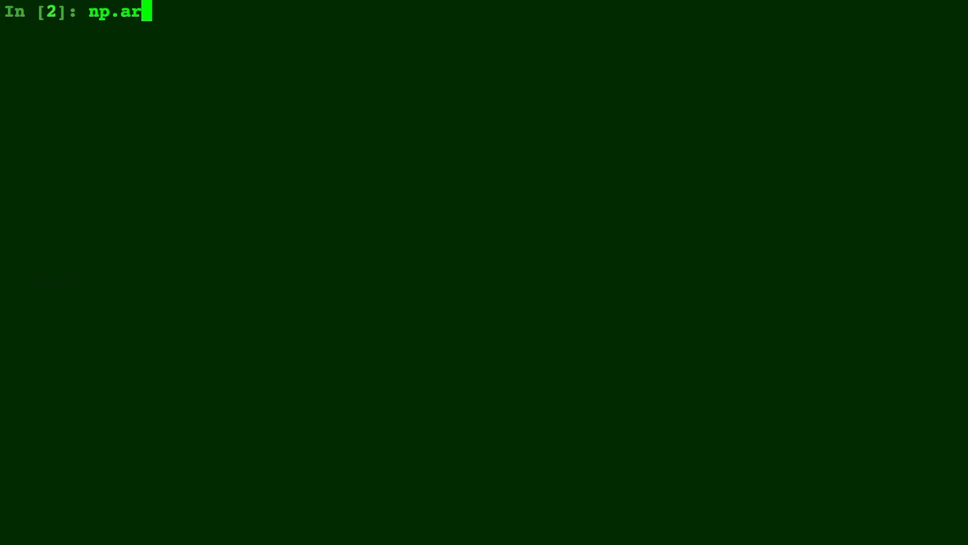
text(ray([[)
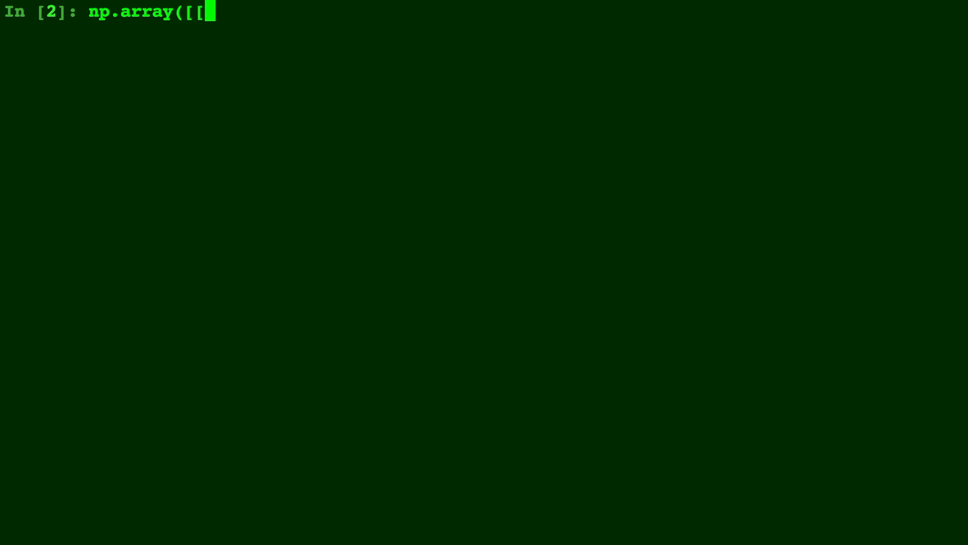
text(1,)
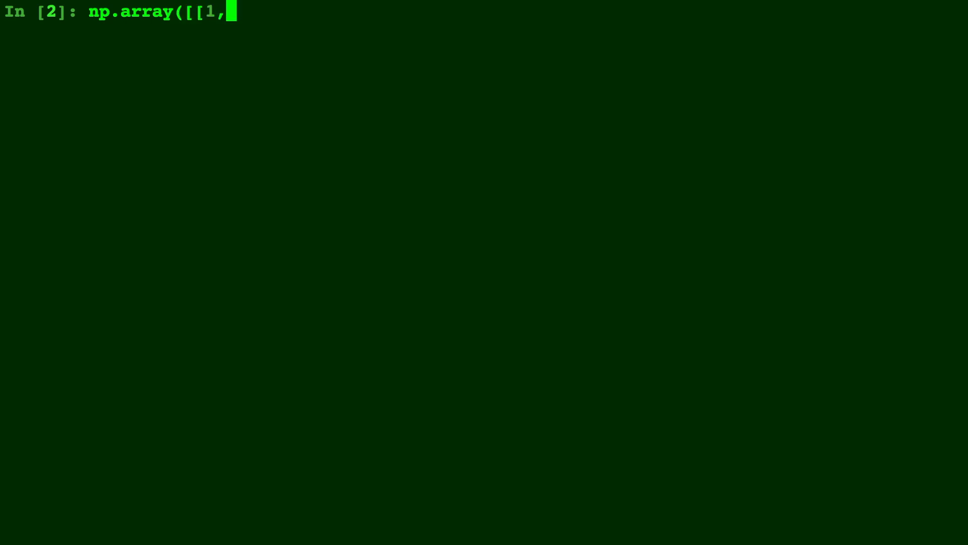
text(1,4)
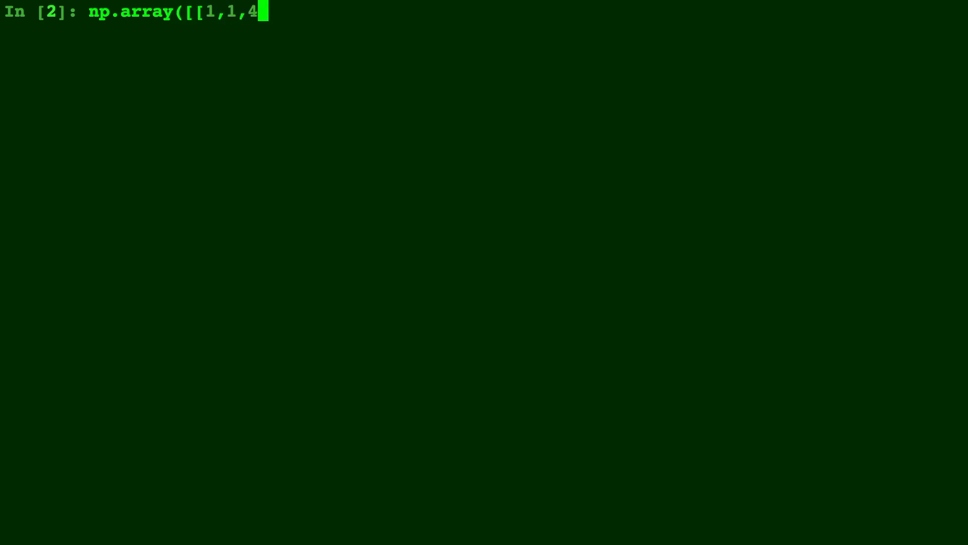
text(],[)
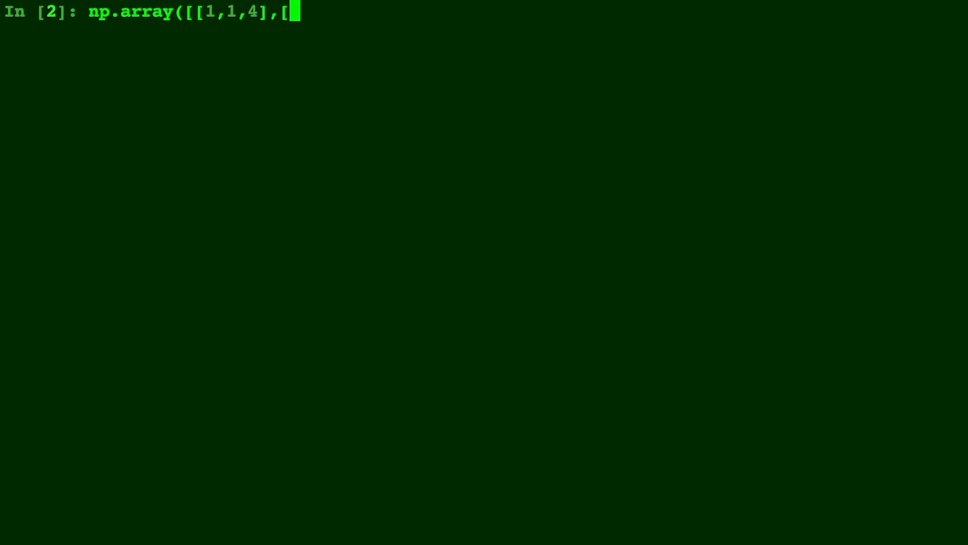
text(1,)
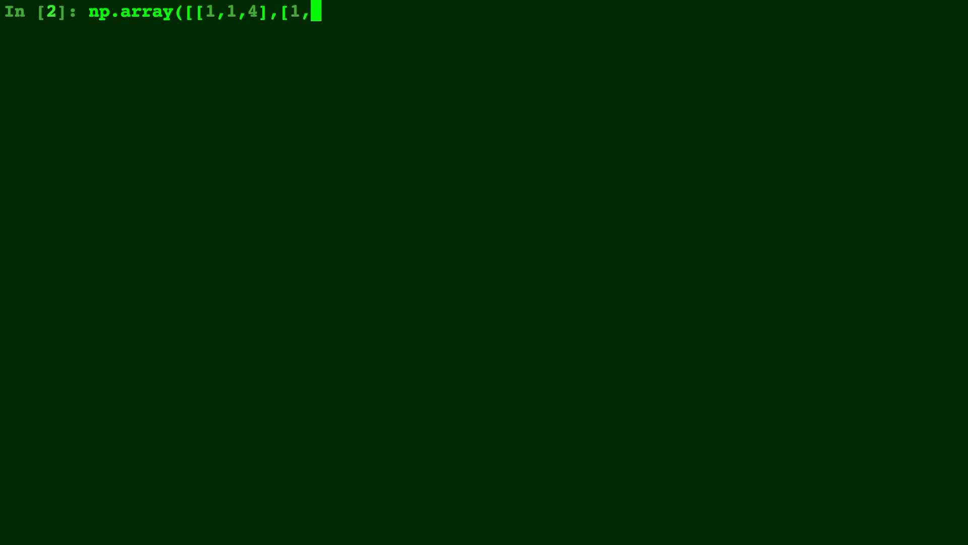
text(-2,-)
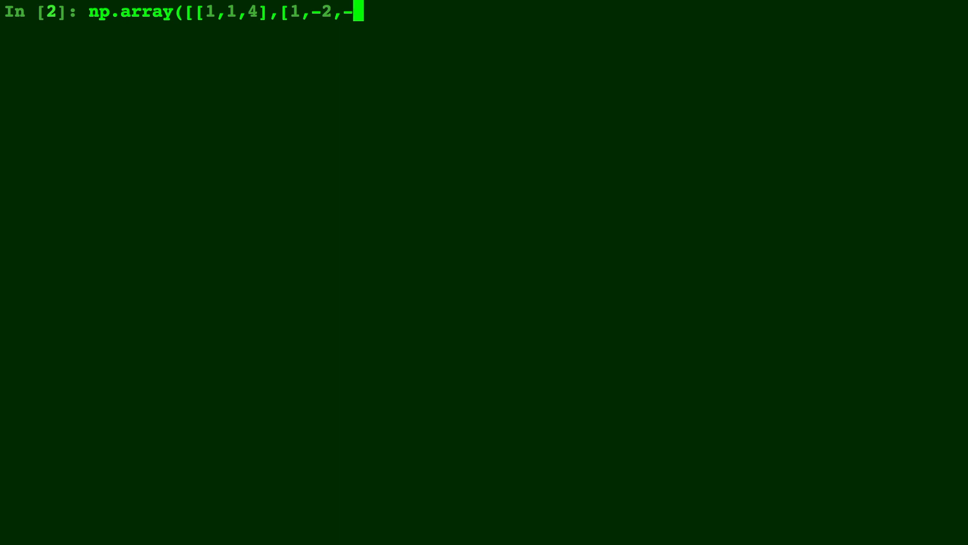
text(1],)
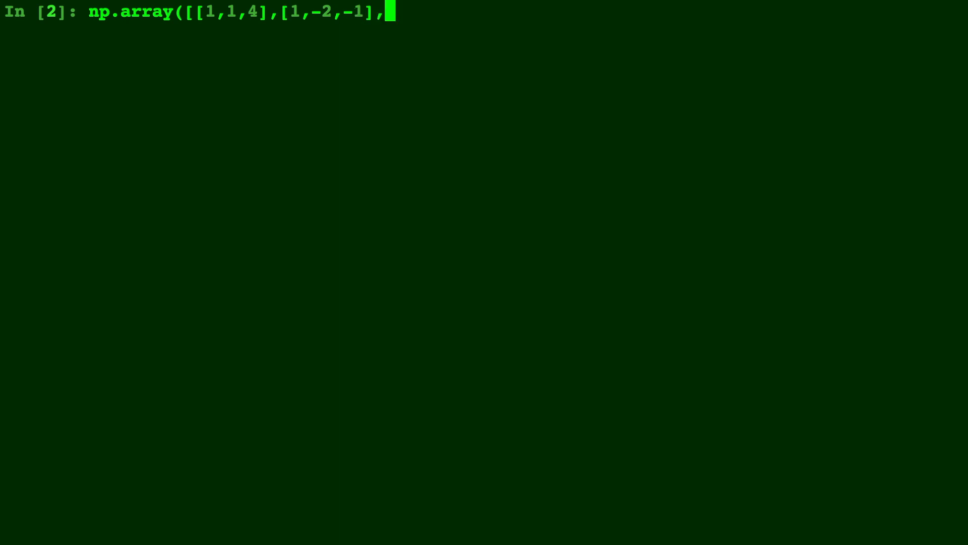
text([1)
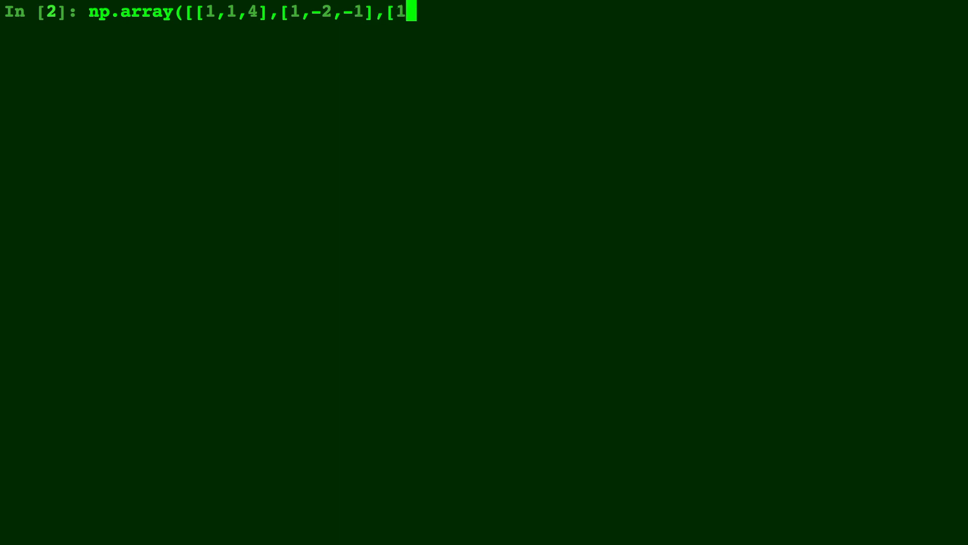
text(,2,0)
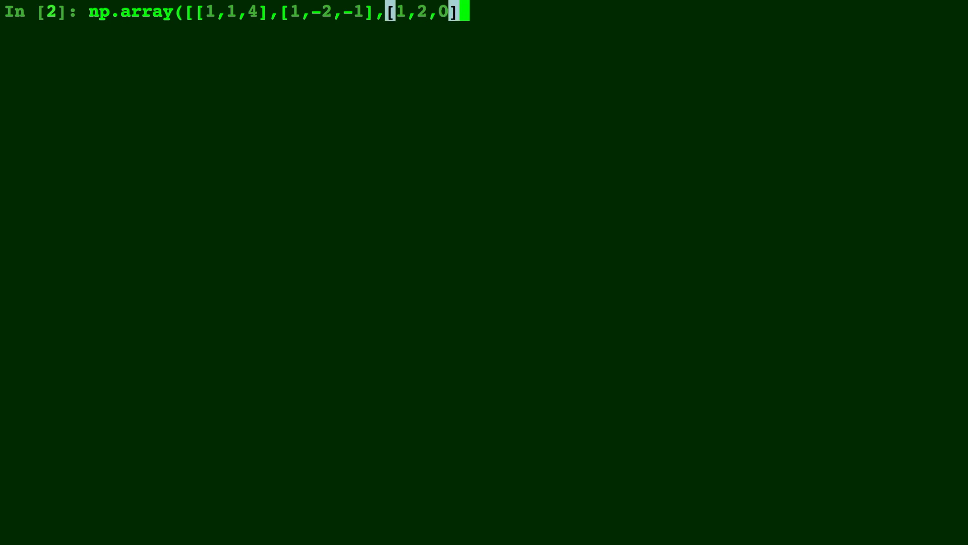
text(]))
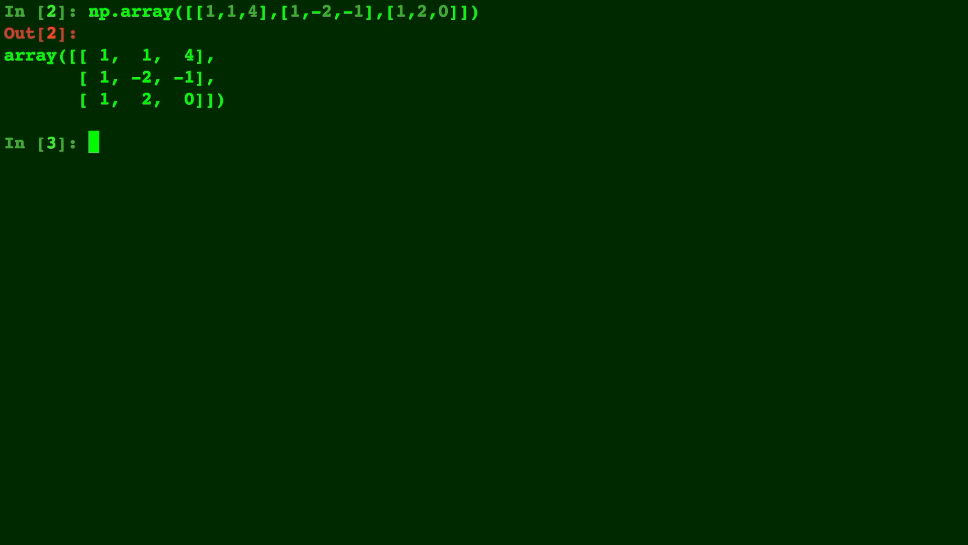
Step: Assign the same 3x3 array [[1,1,4],[1,-2,-1],[1,2,0]] to x
text(x)
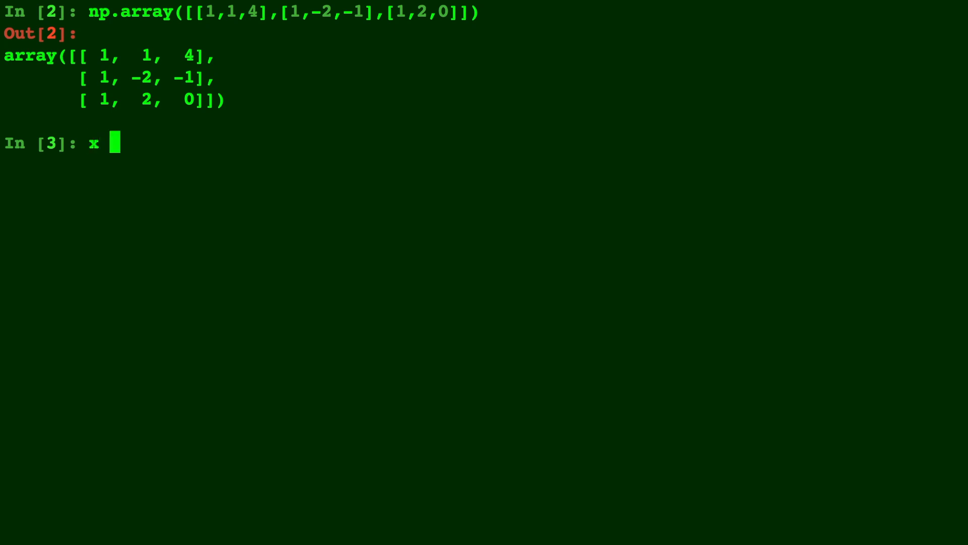
text(= np.array([[1,1,4],[1,-2,-1],[1,2,0]]))
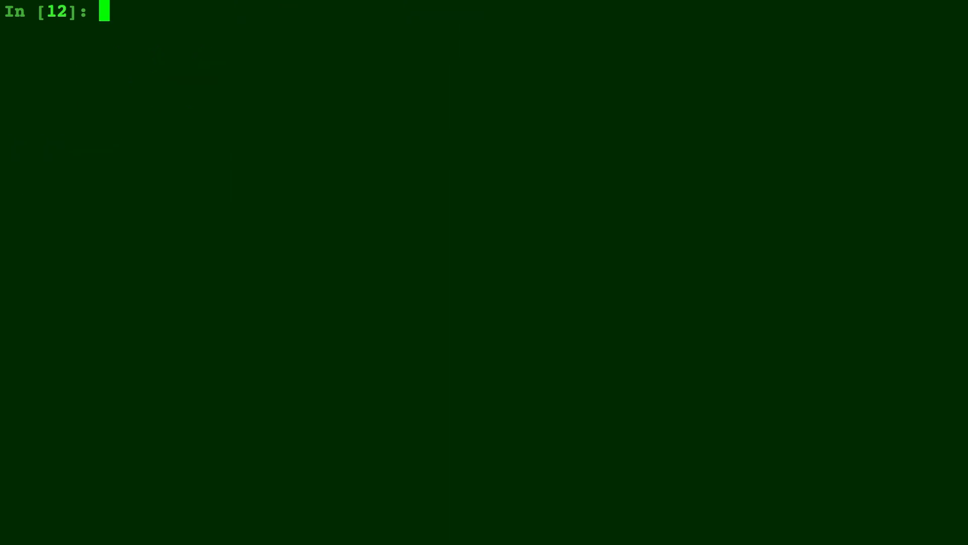
Step: Reshape x with np.reshape into a single 1x9 row
text(np.reshape)
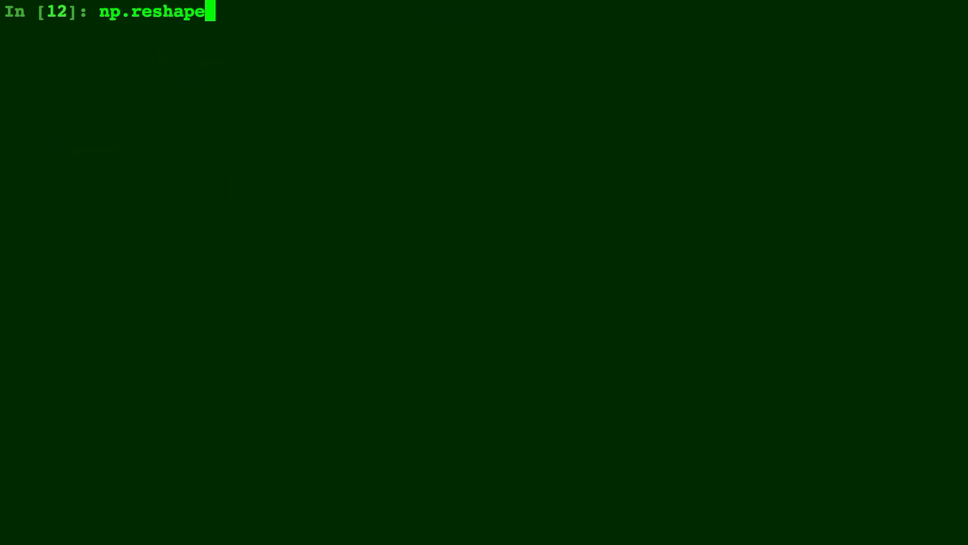
text((x,)
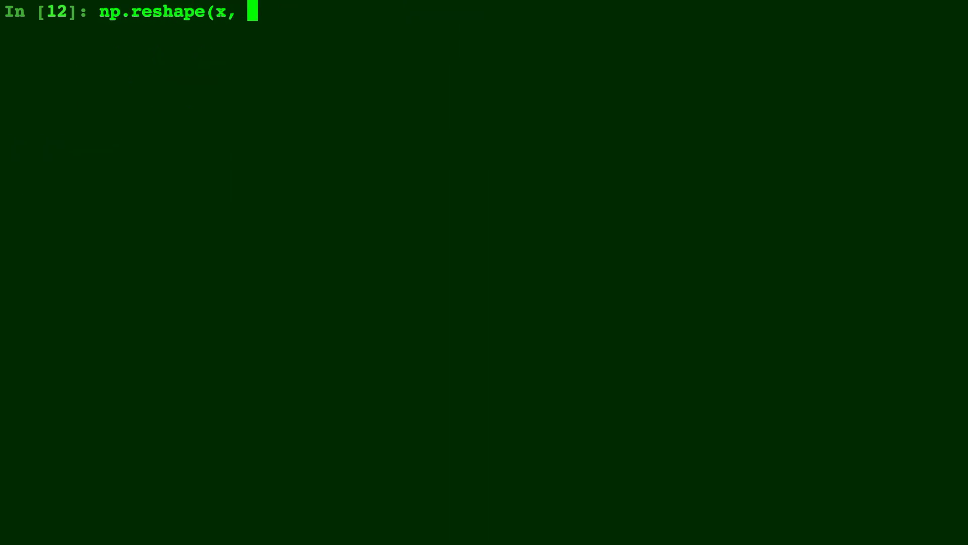
text((1,9)
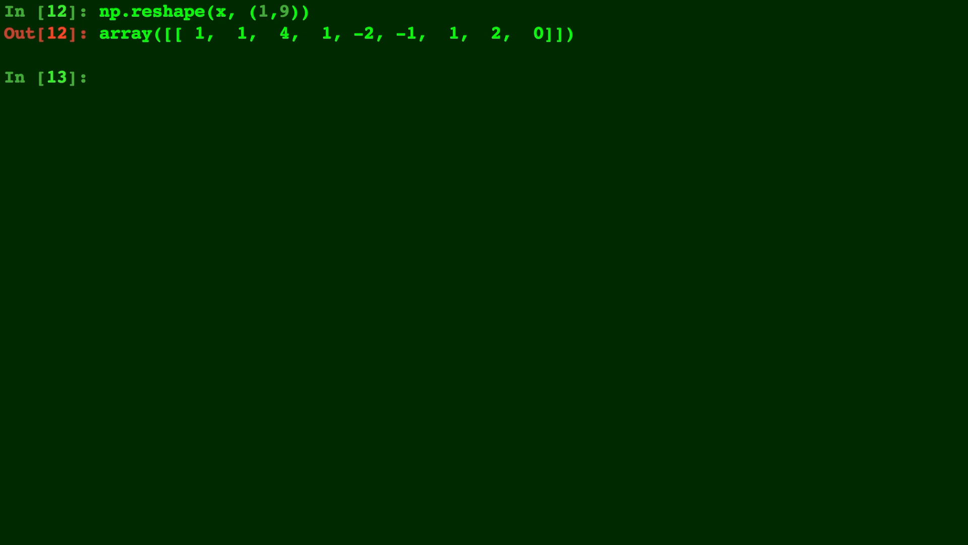
Step: Reshape x back to (3,3), showing rows [1,1,4], [1,-2,-1], [1,2,0]
text(np.re)
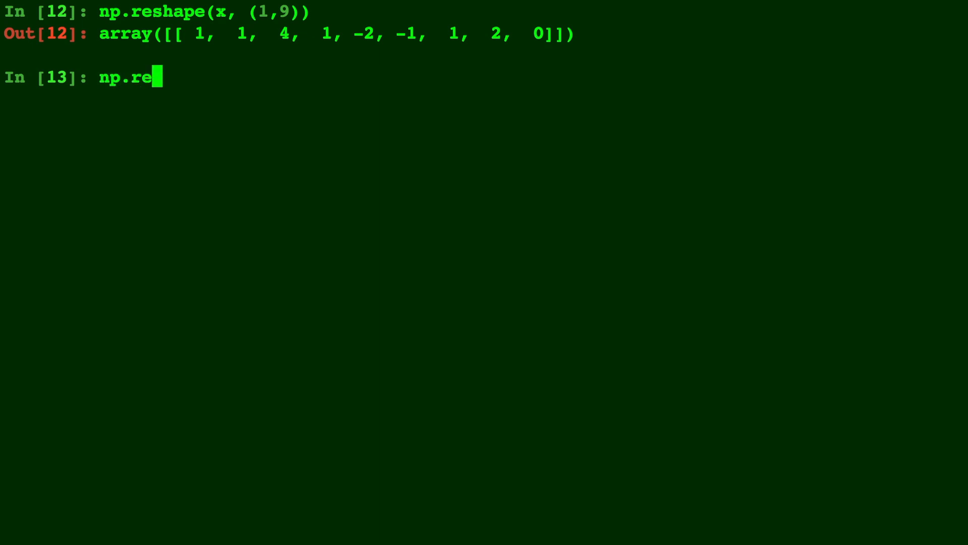
text(shape(x,)
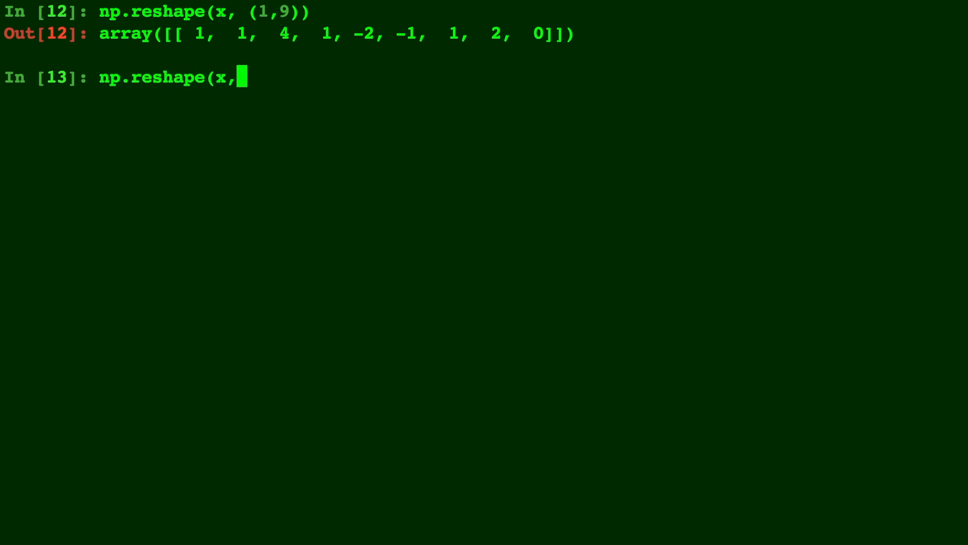
text(()
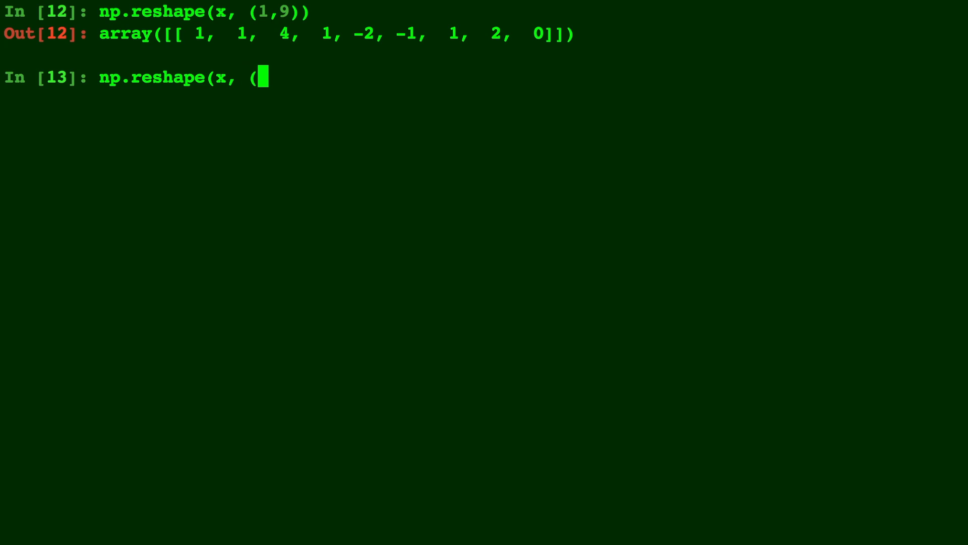
text(3,3)))
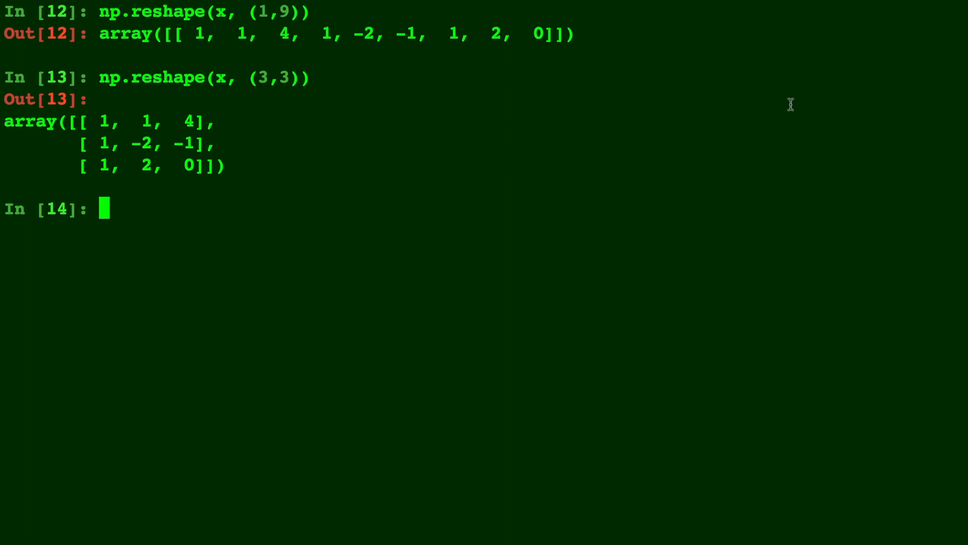
Step: Define y = np.array([[1,1], [1,2], [26, 4]]) and run it
text(y =)
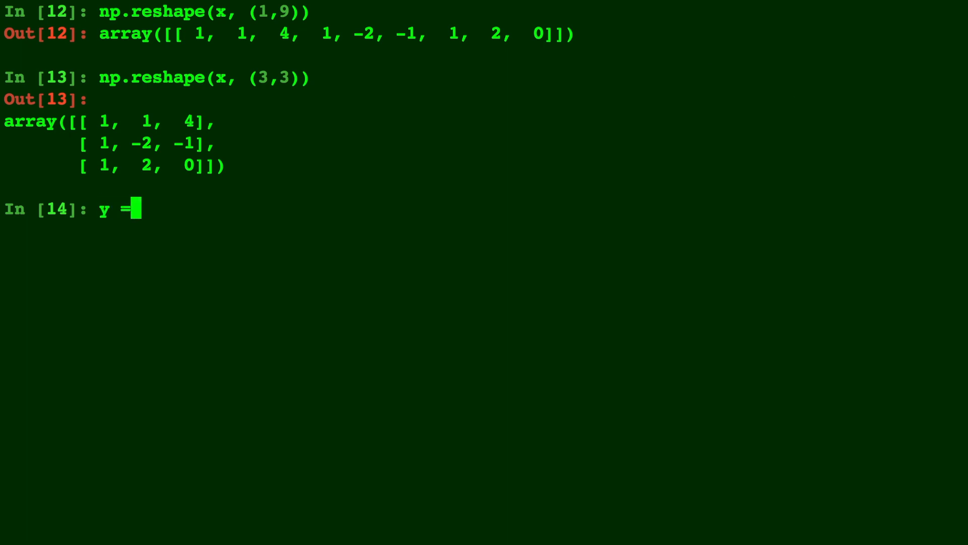
text(np.)
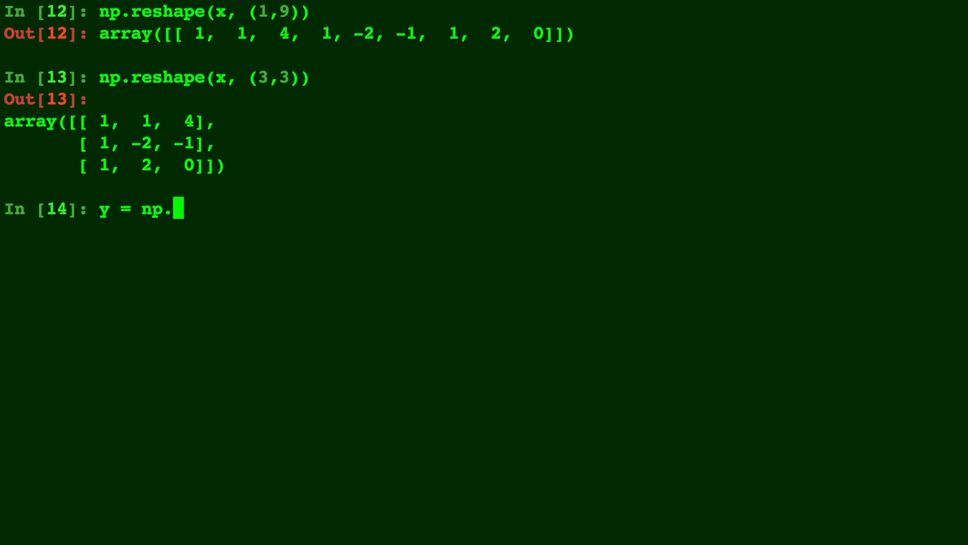
text(array()
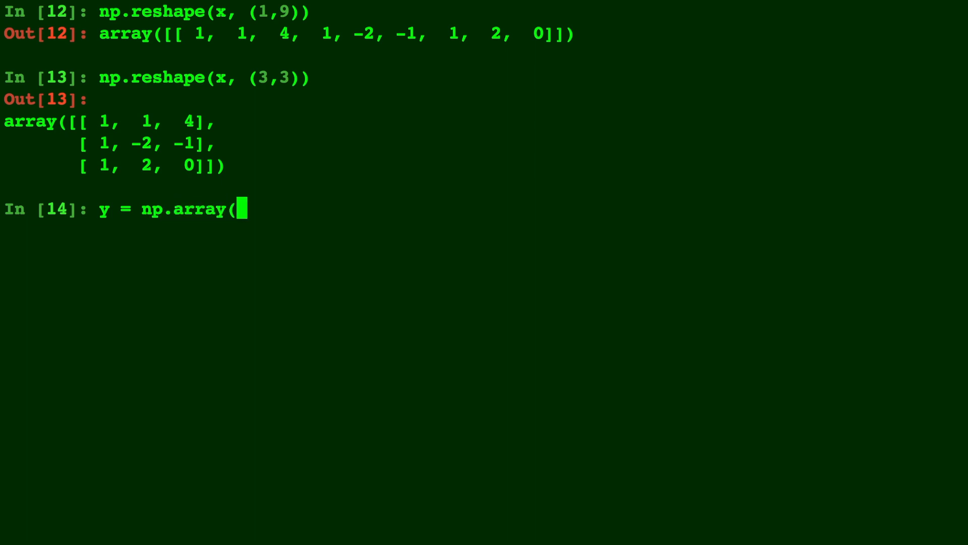
text([[1,1],)
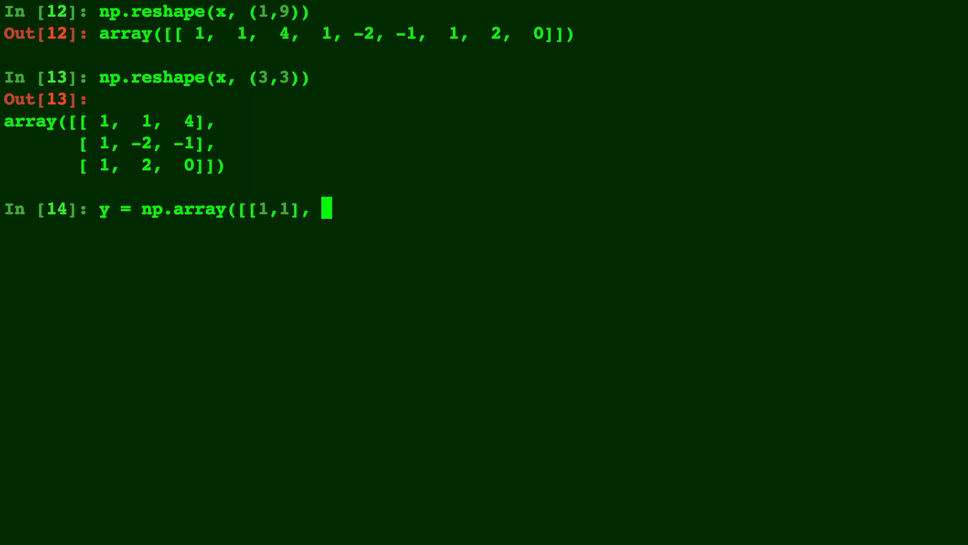
text([1,2])
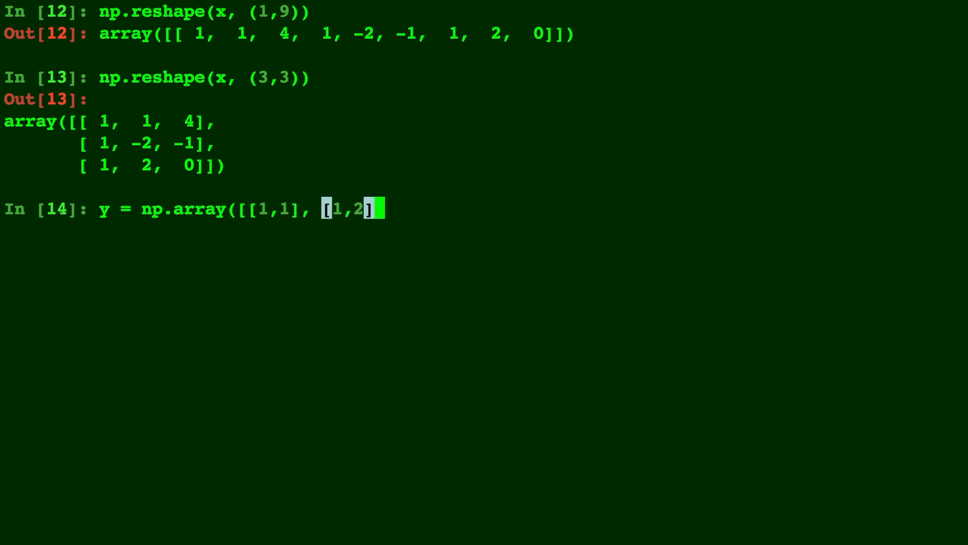
text(, [2)
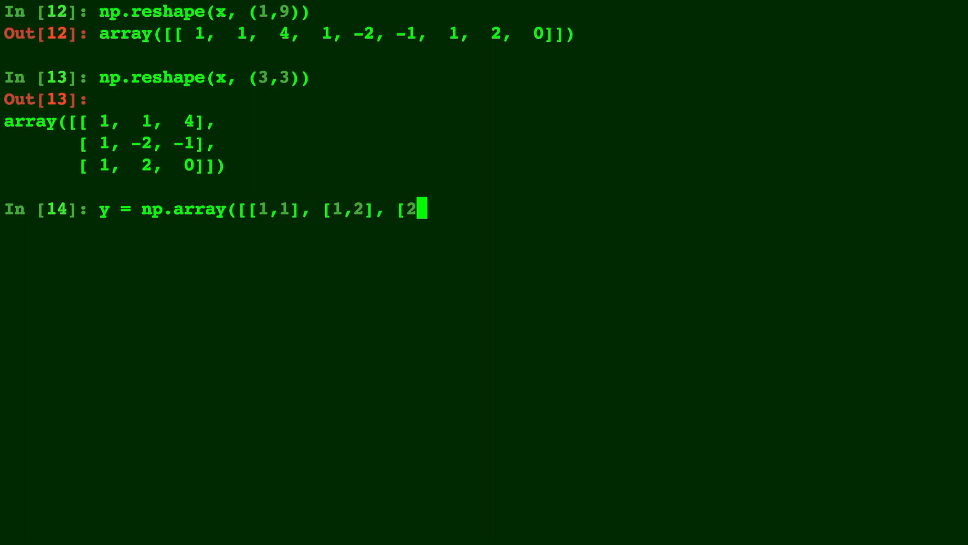
text(6, 4)
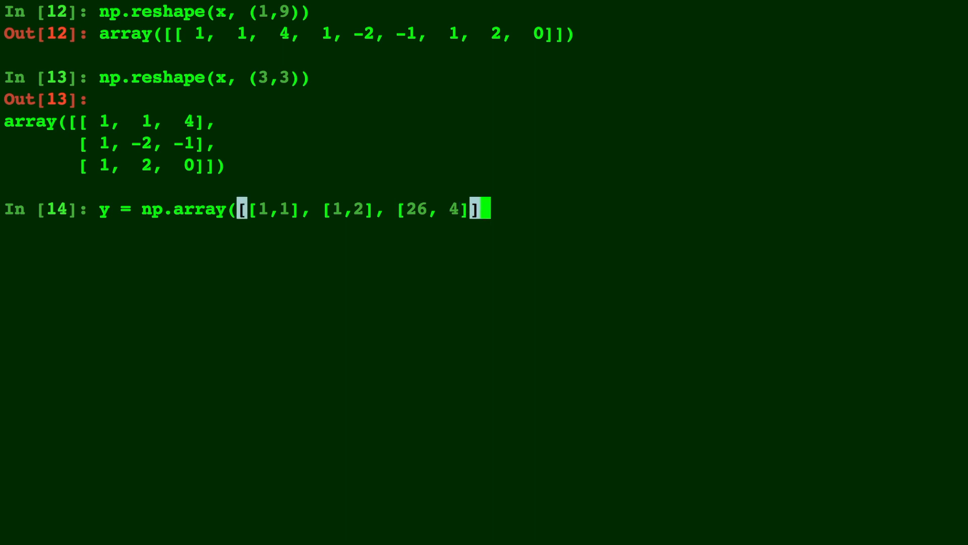
key(Return)
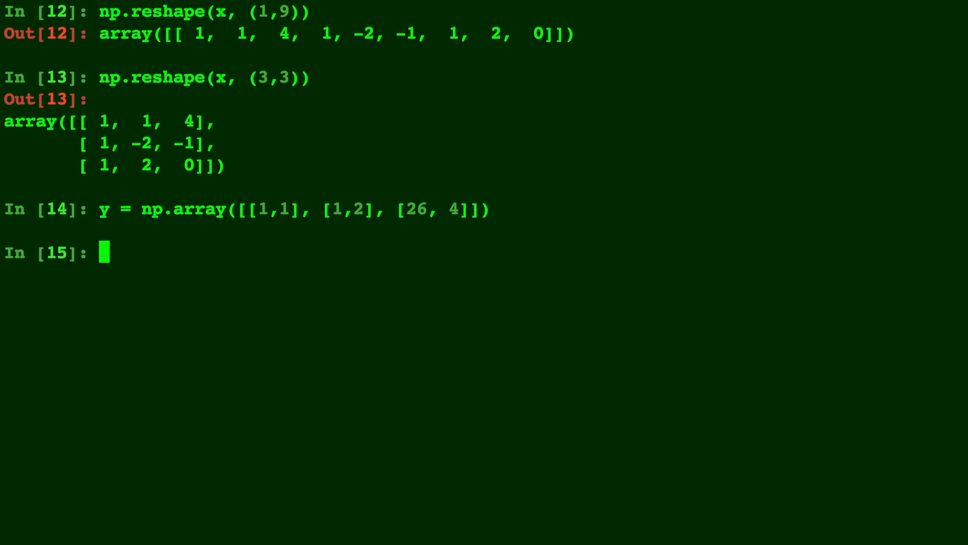
Step: Run np.shape(y), returning (3, 2)
text(np.shape(u)
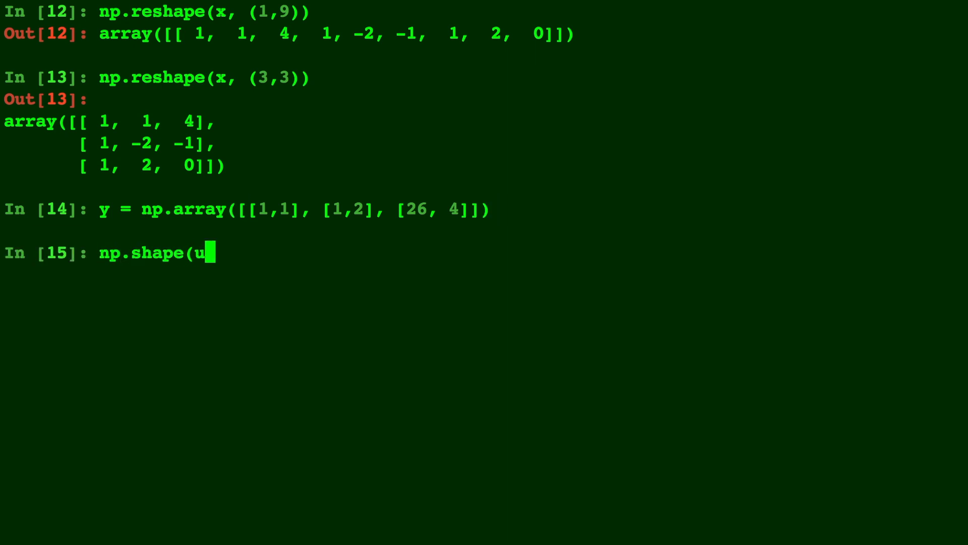
key(enter)
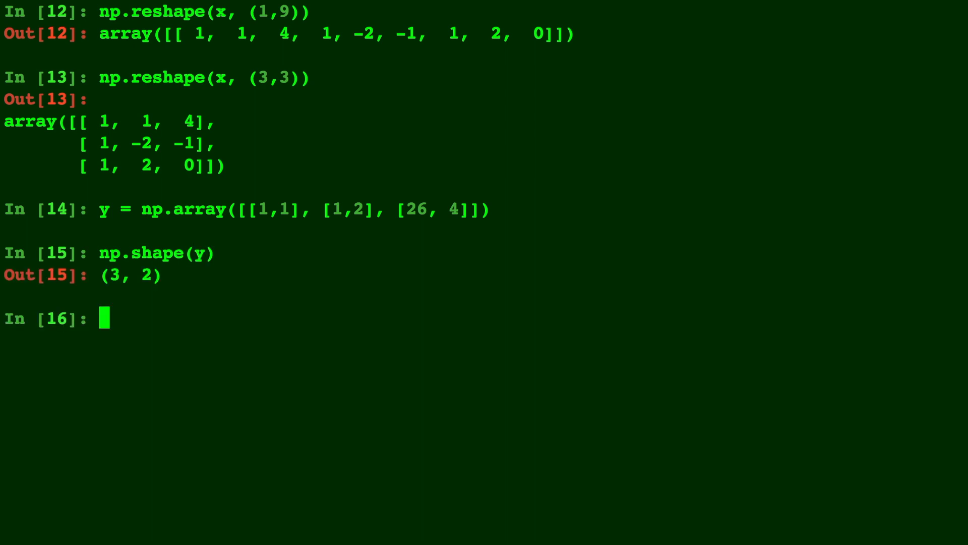
mouse_move(789, 106)
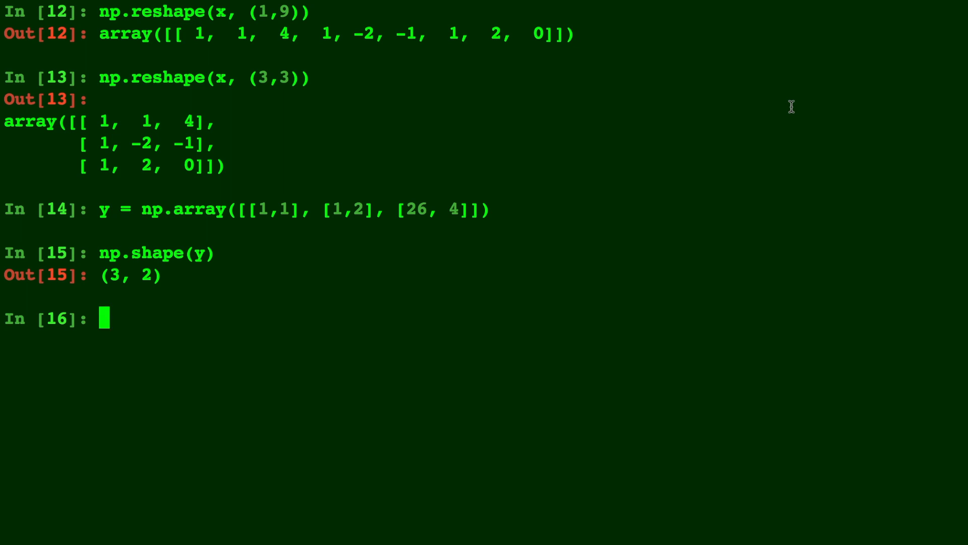
Step: Start the matrix product expression x @ at prompt 16
text(x)
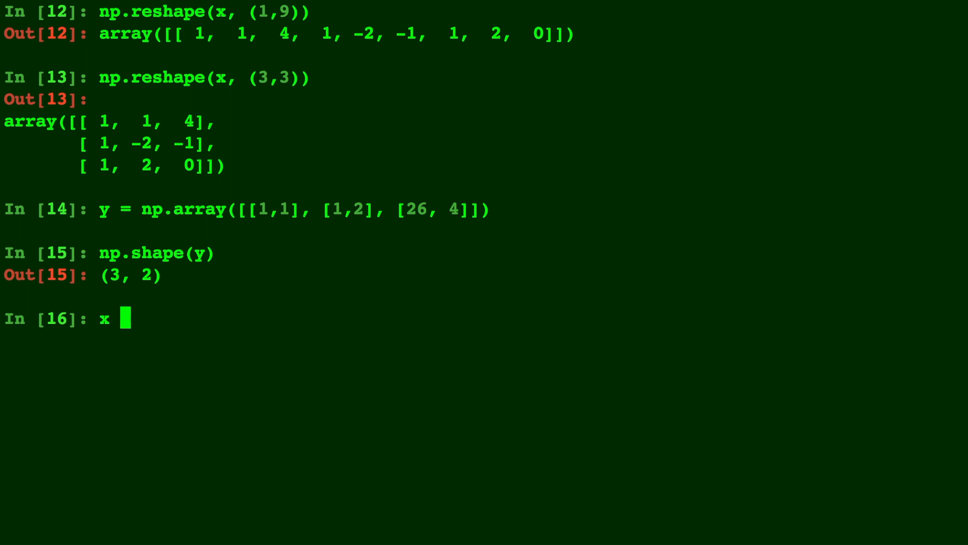
text(@)
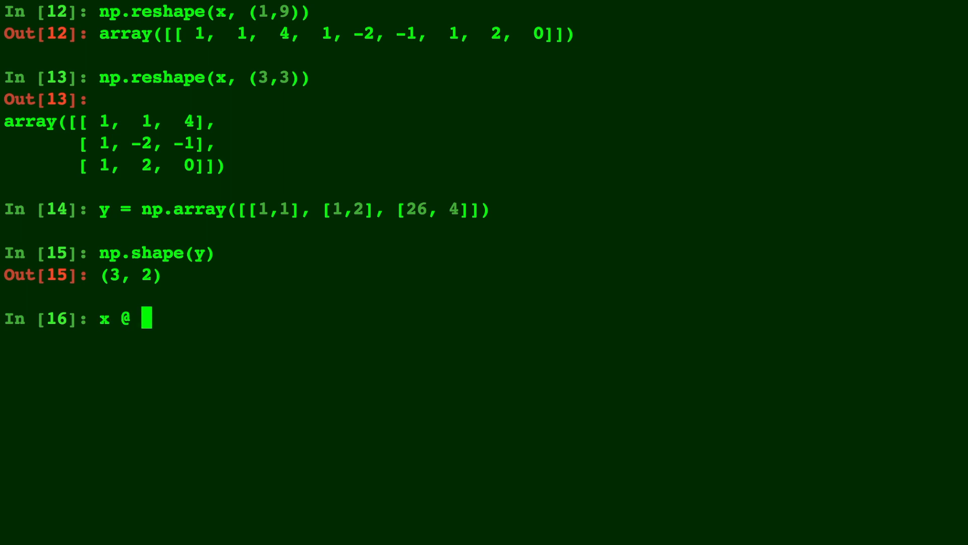